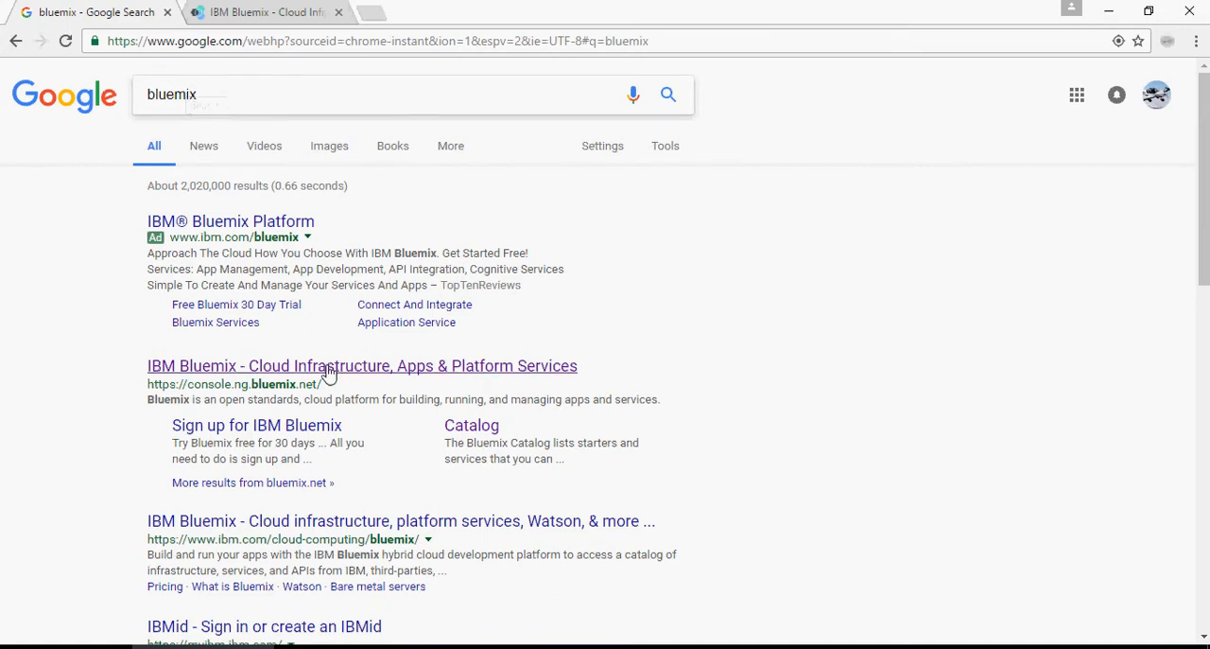
Step: Open the 'IBM Bluemix - Cloud Infrastructure, Apps & Platform Services' result and switch to its new tab
left_click(361, 365)
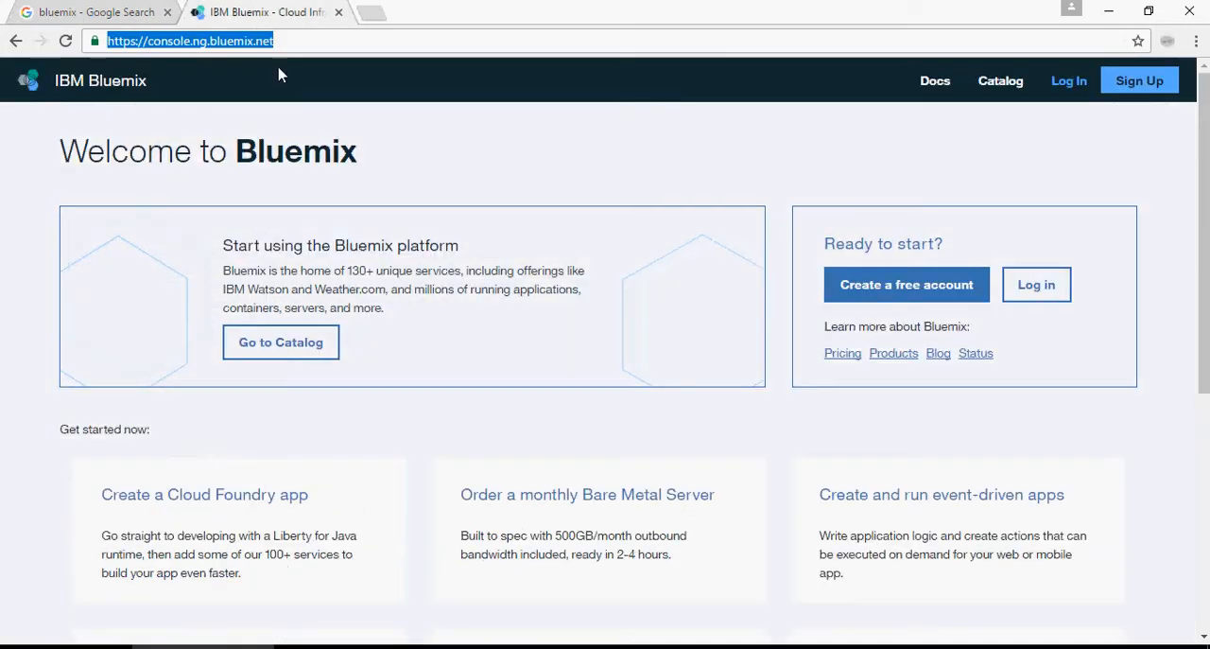
left_click(211, 40)
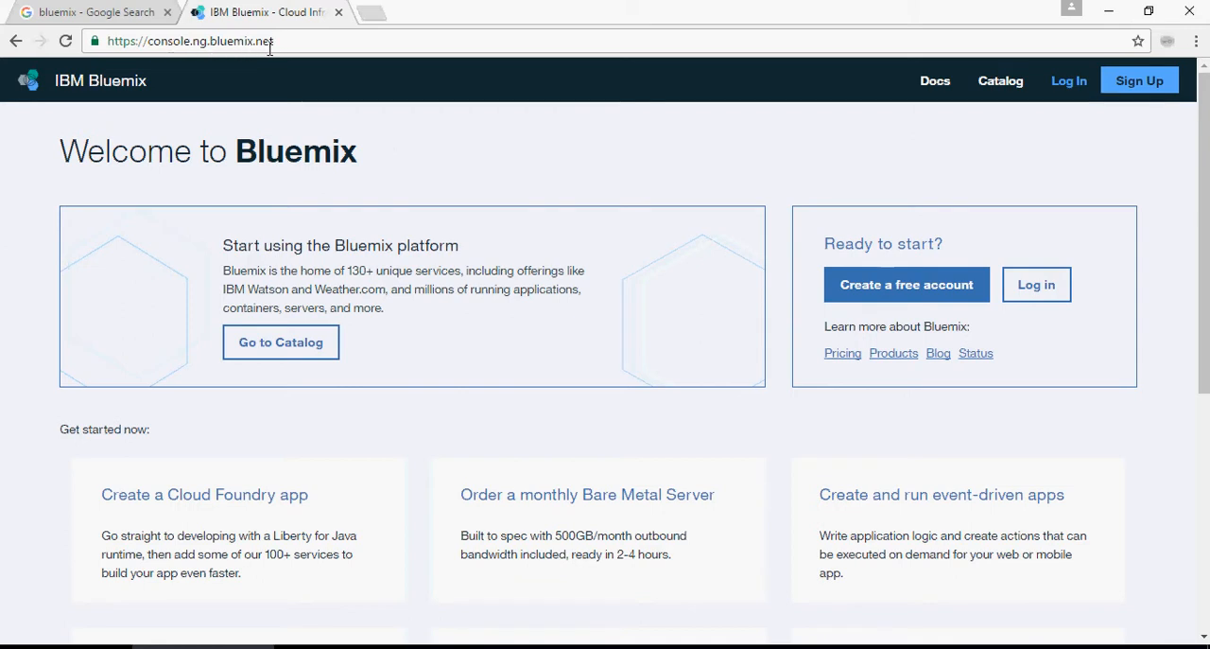
mouse_move(1141, 81)
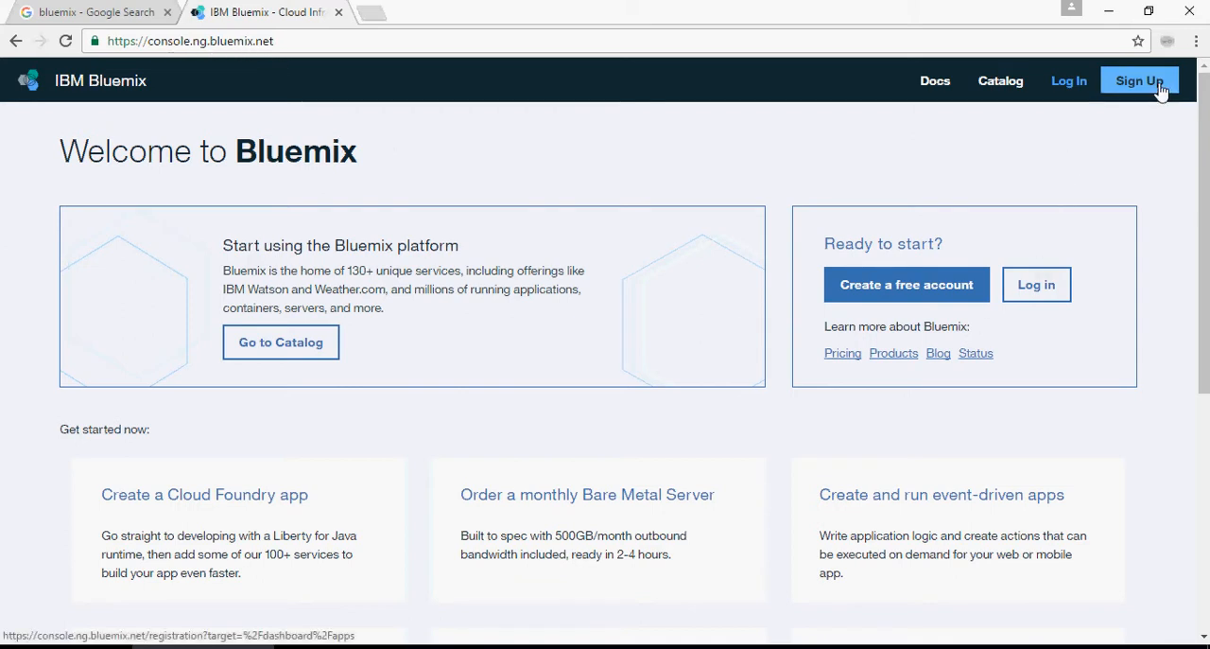
left_click(1143, 80)
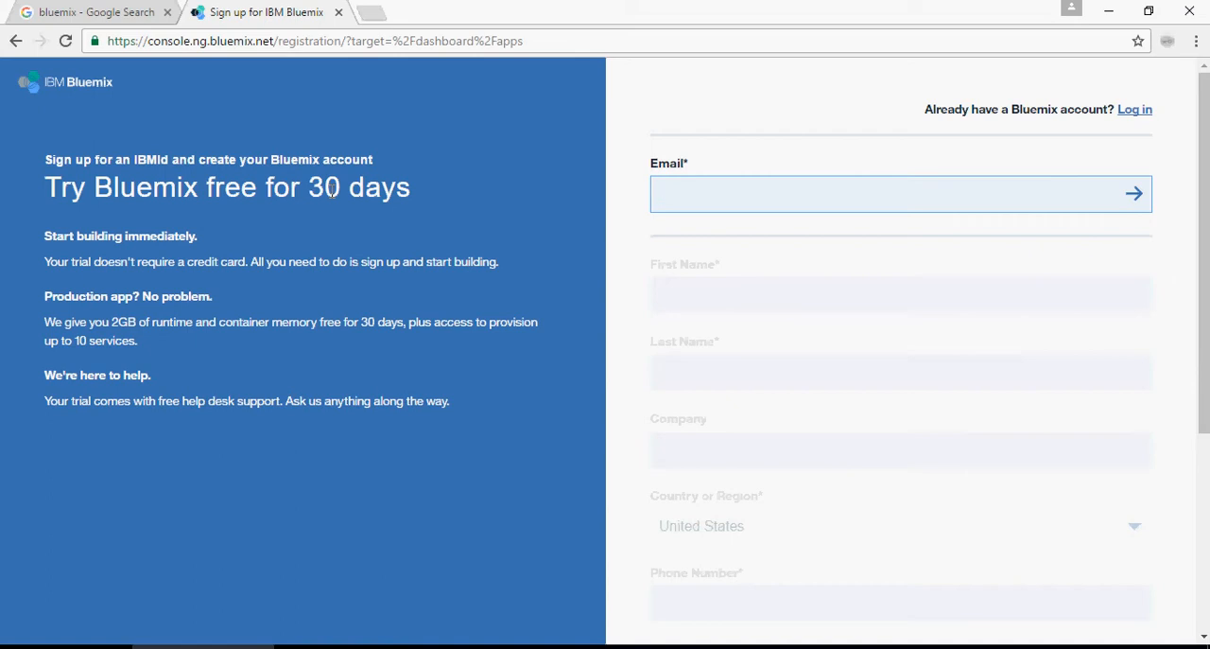
left_click(889, 193)
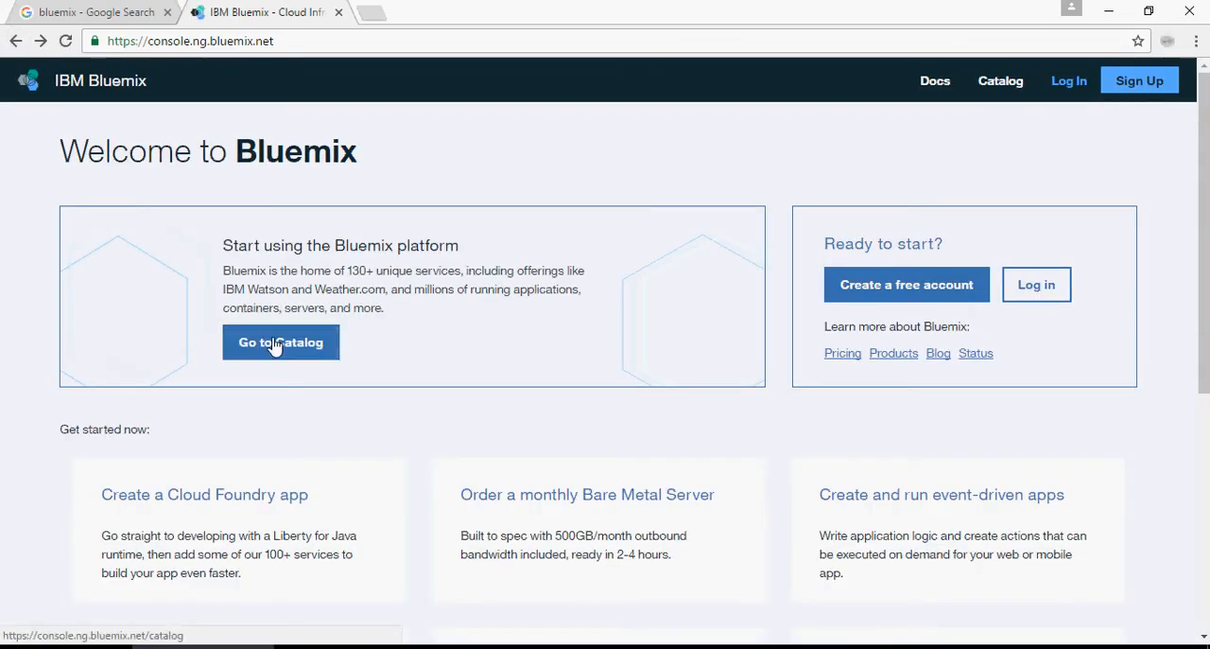
Step: Go to the Bluemix Catalog and scroll through the Infrastructure compute offerings
left_click(281, 343)
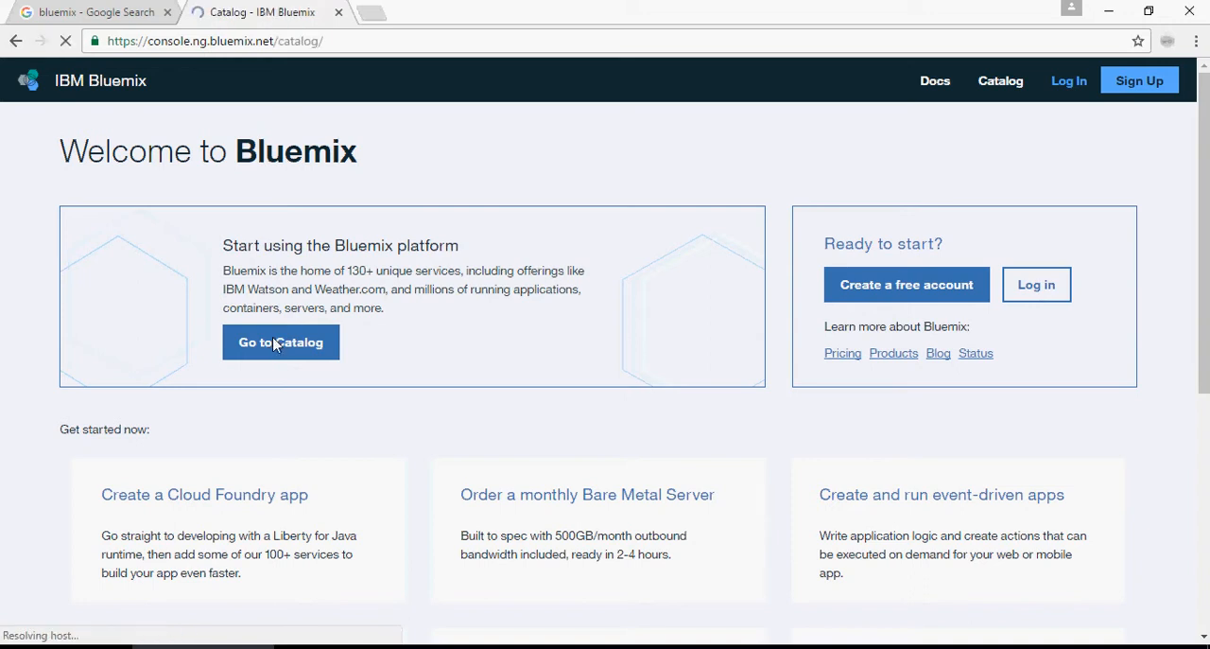
left_click(281, 343)
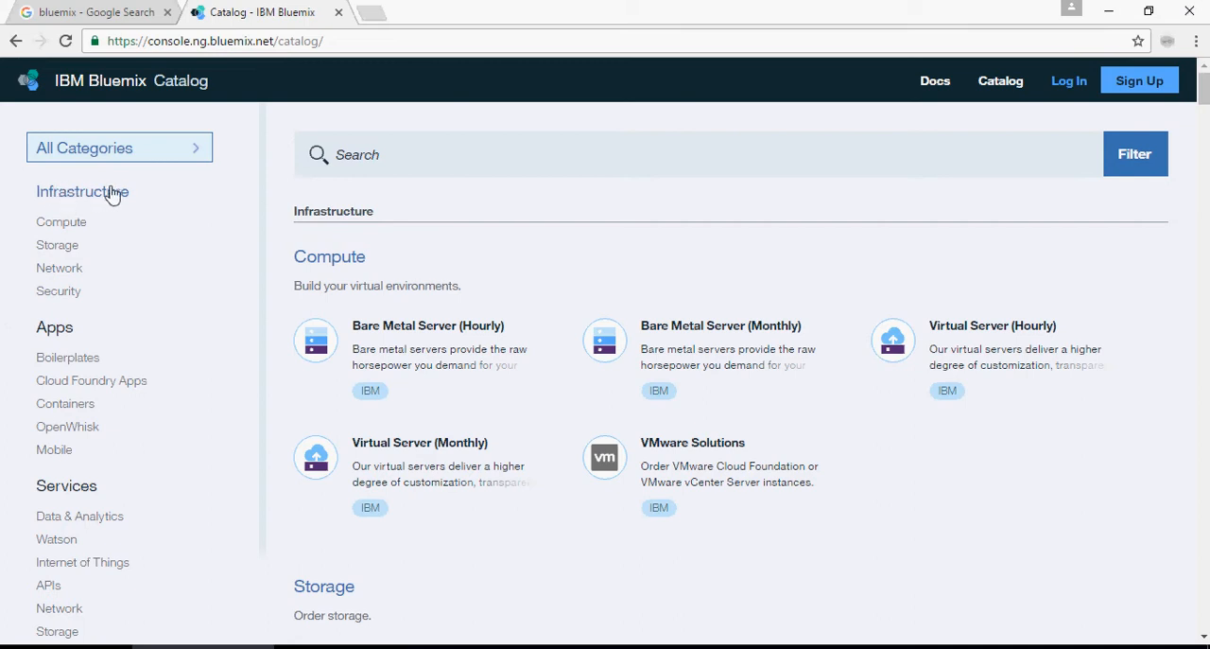
scroll("down", 3)
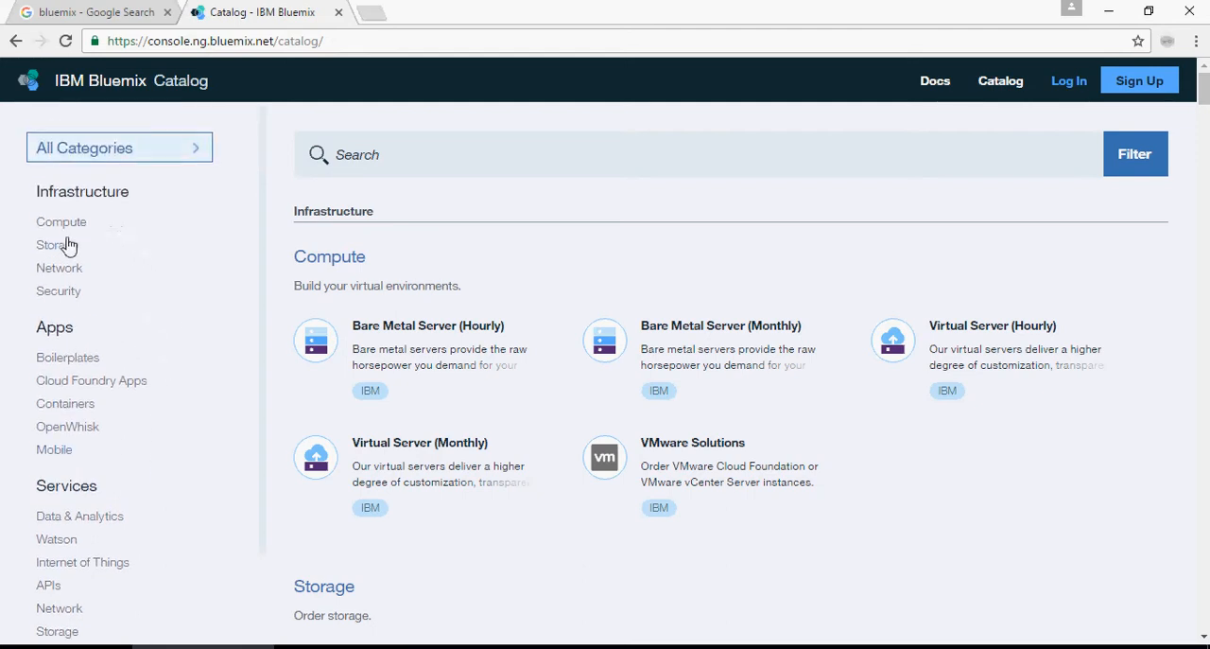
mouse_move(158, 372)
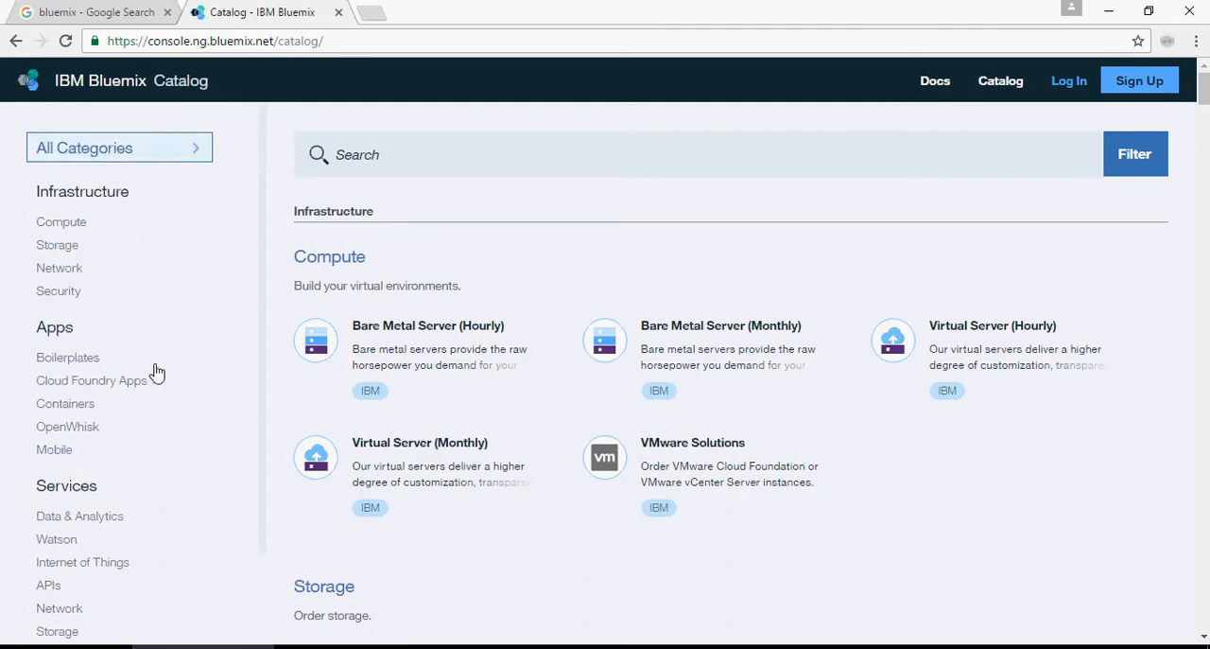
Step: Filter the catalog to Boilerplates under Apps
left_click(67, 356)
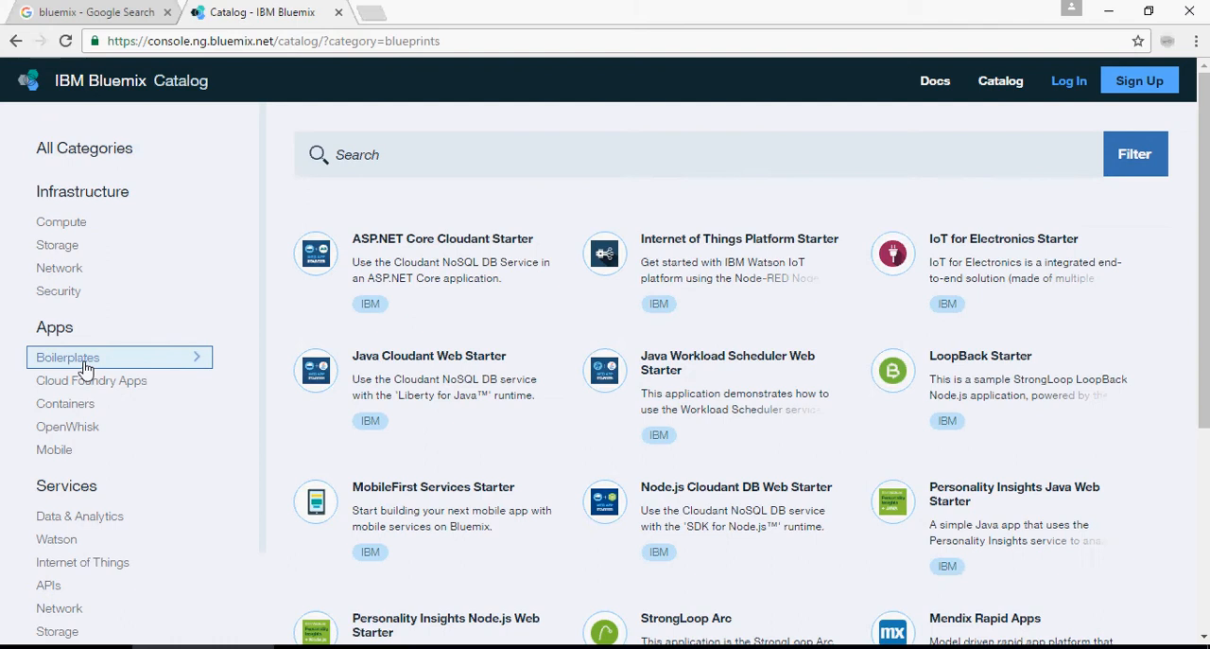
mouse_move(547, 265)
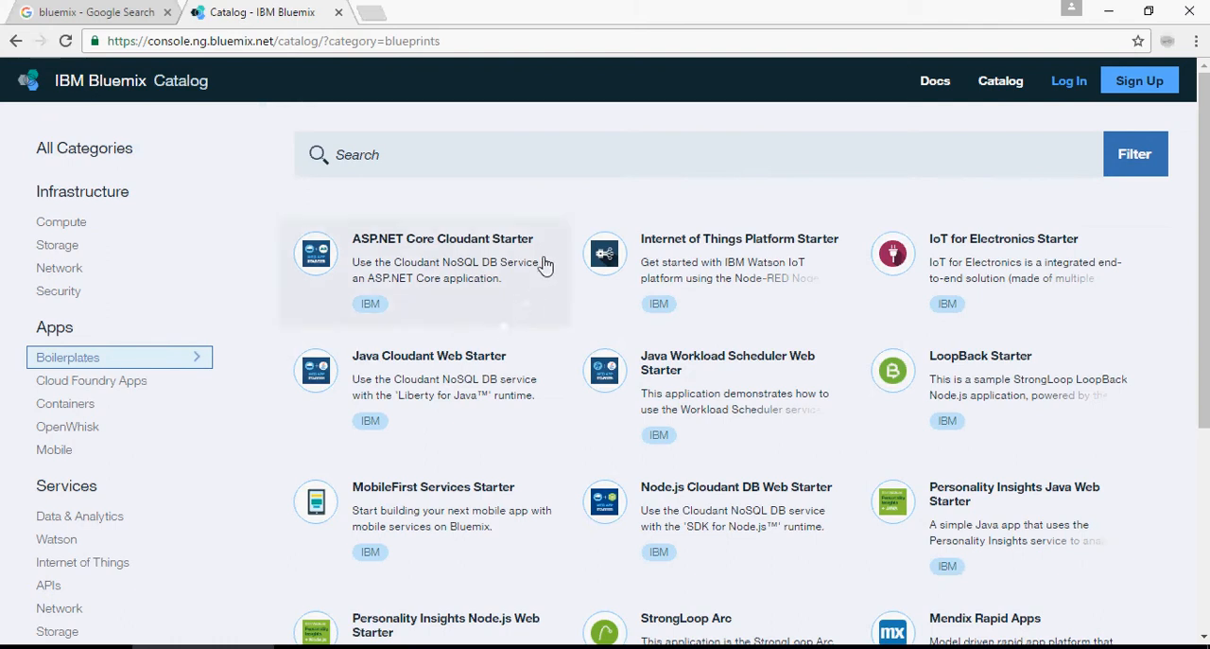
mouse_move(577, 208)
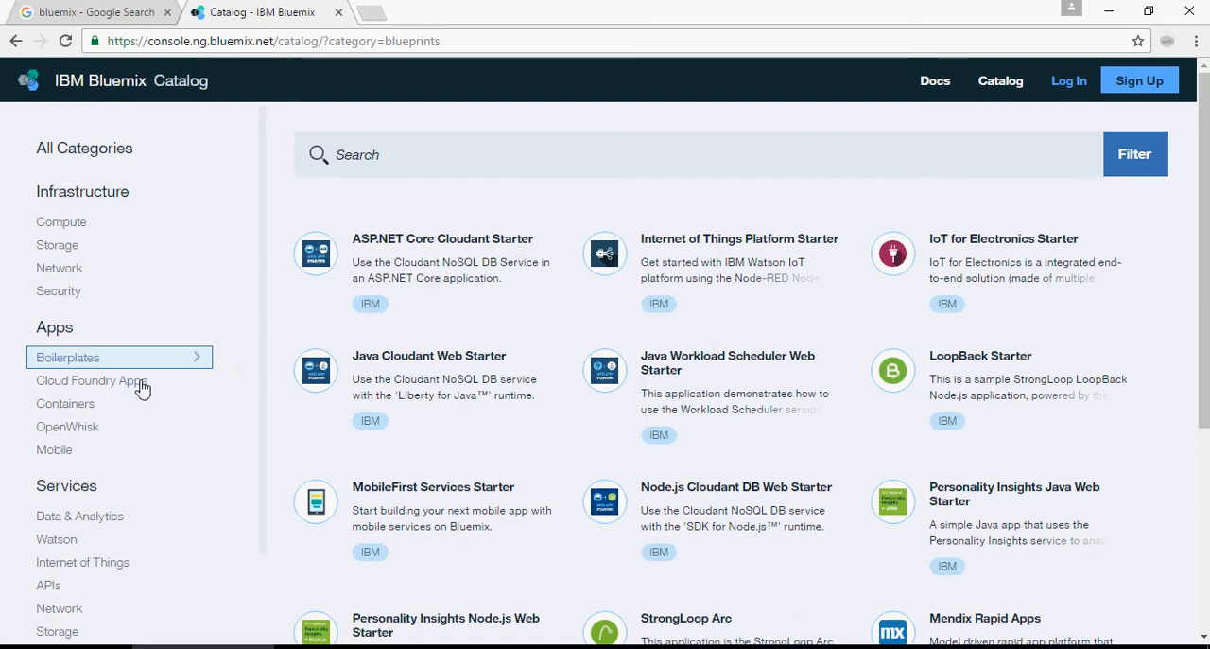
Step: Show Cloud Foundry Apps, then select Data & Analytics under Services
left_click(91, 380)
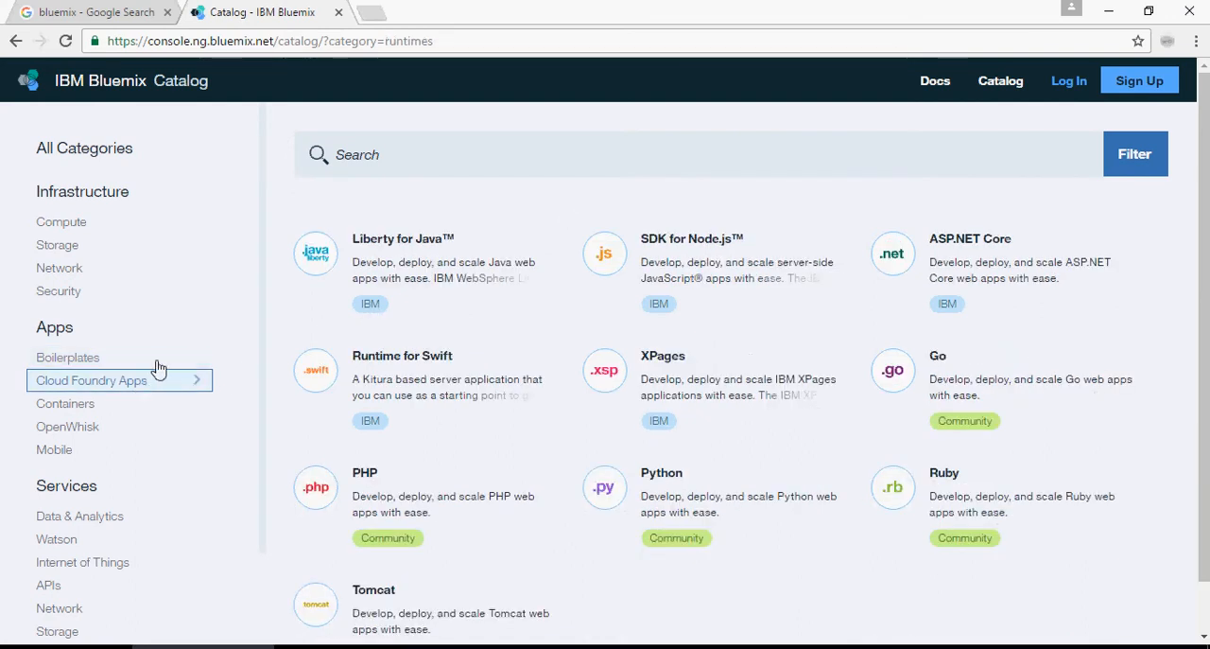
mouse_move(228, 336)
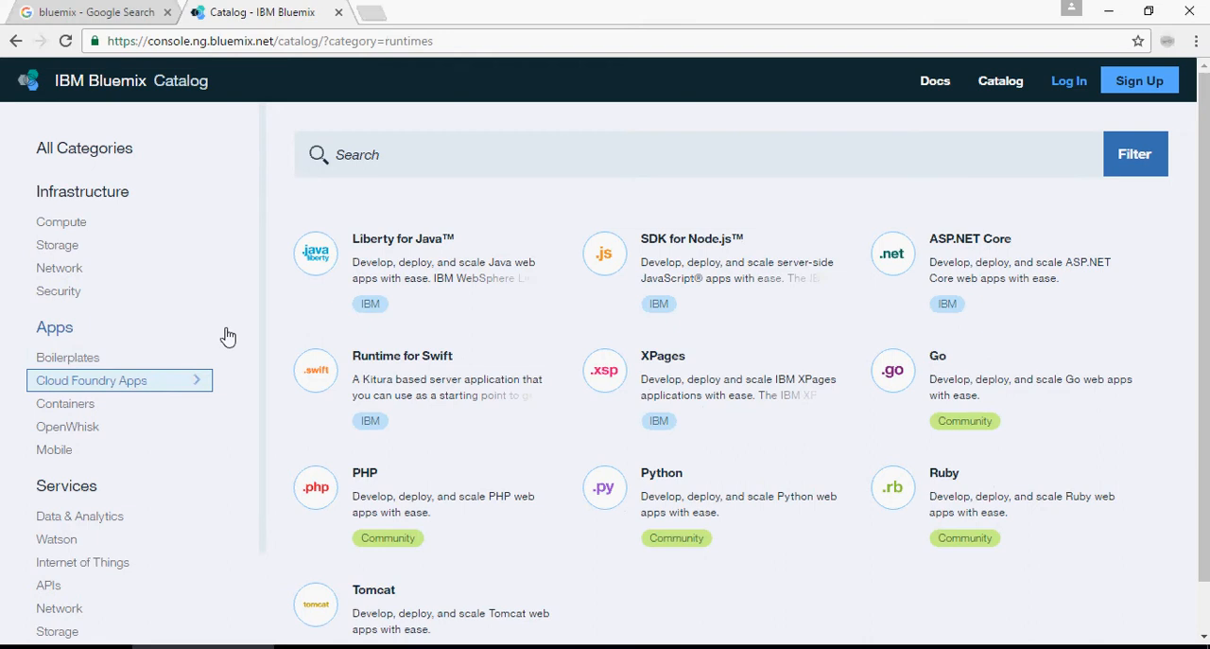
scroll("down", 3)
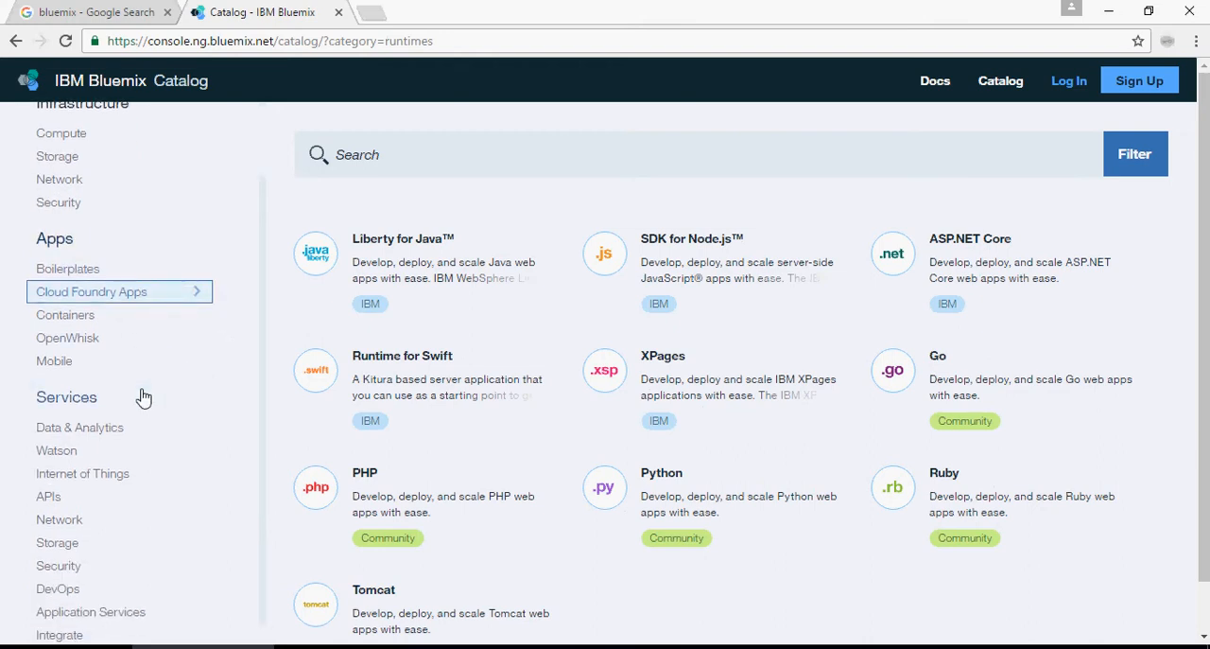
left_click(80, 427)
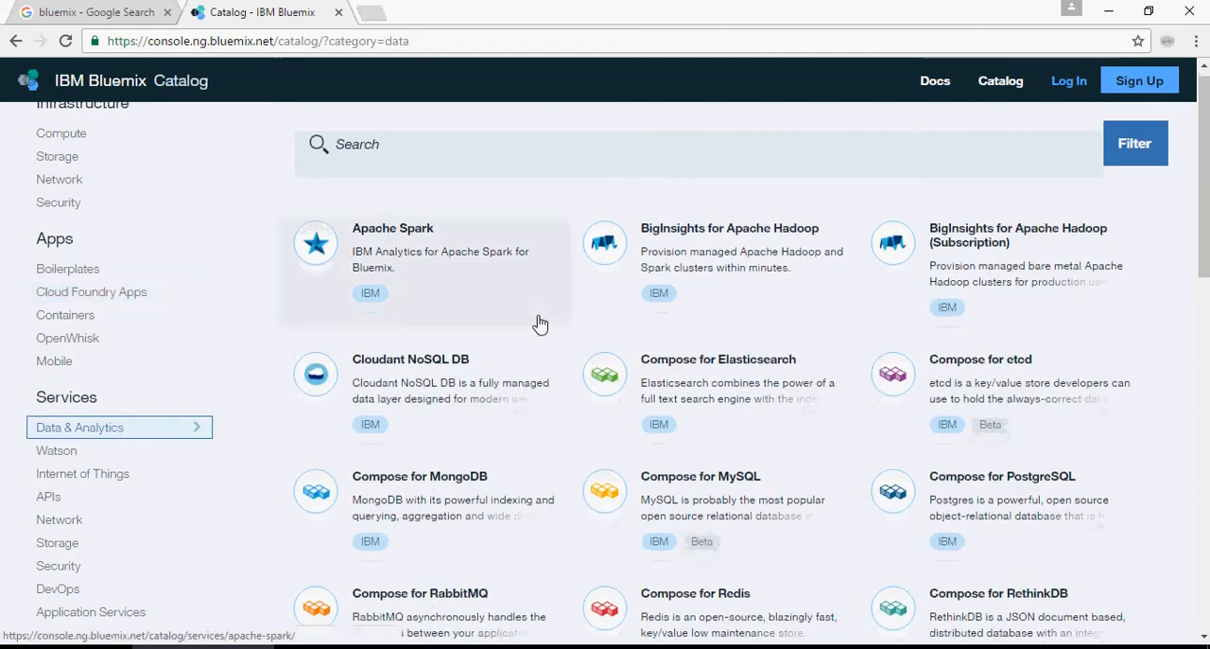
scroll("down", 3)
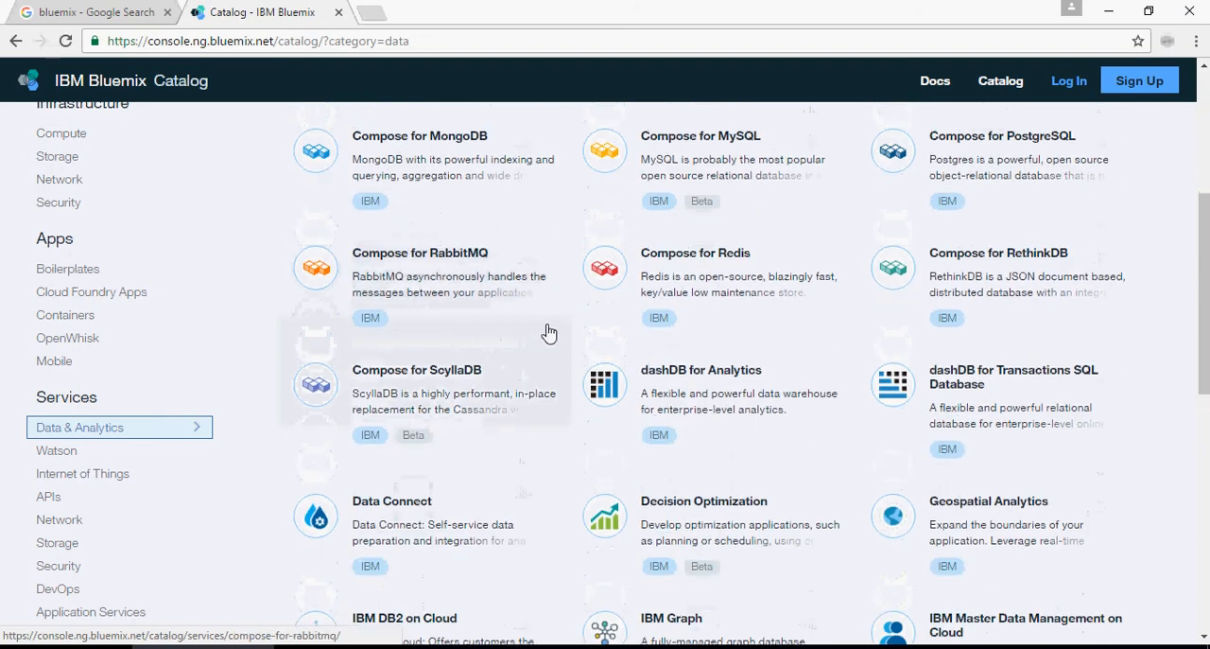
scroll("down", 3)
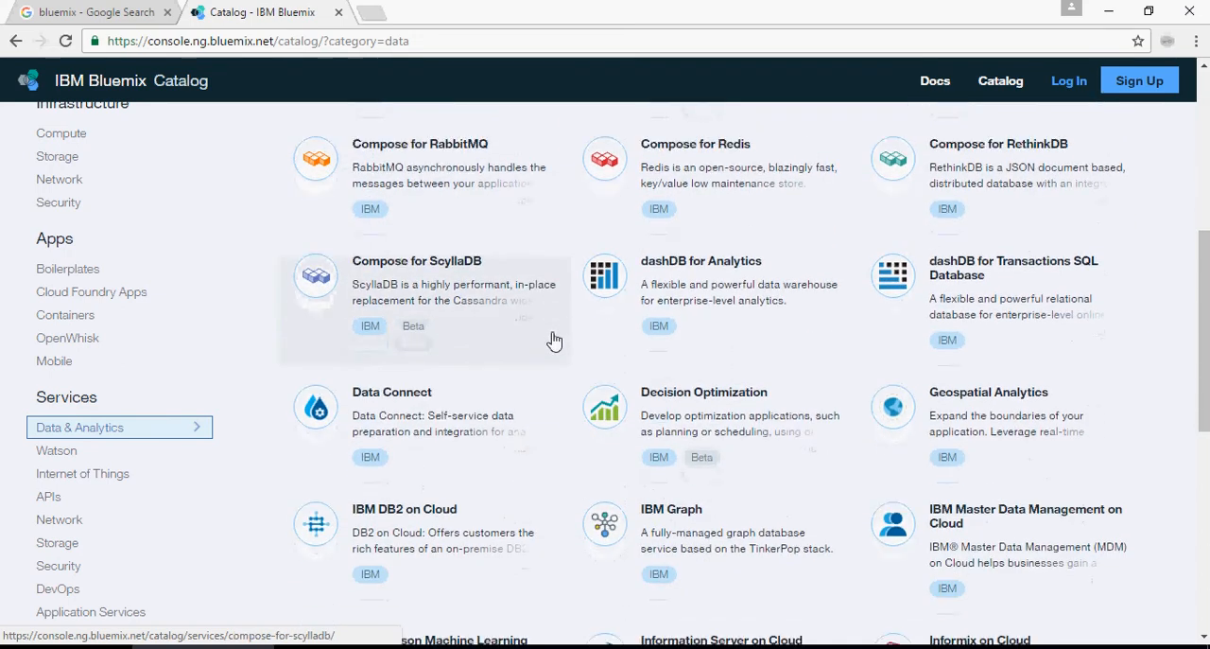
scroll("down", 3)
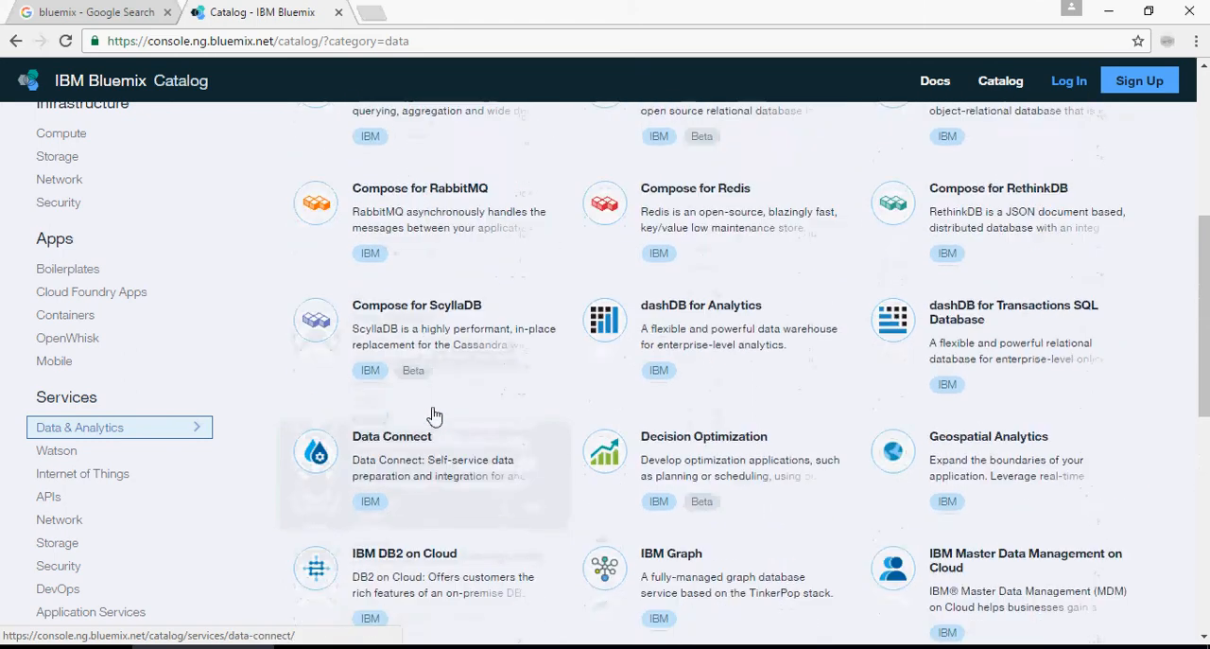
scroll("up", 3)
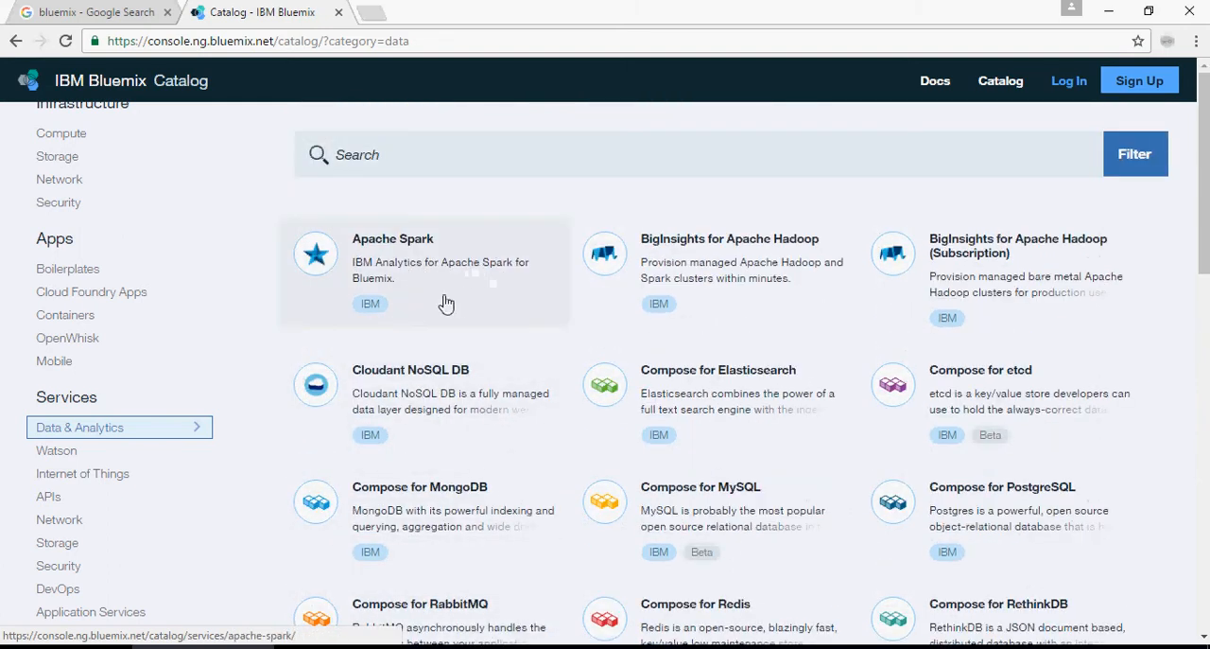
mouse_move(718, 289)
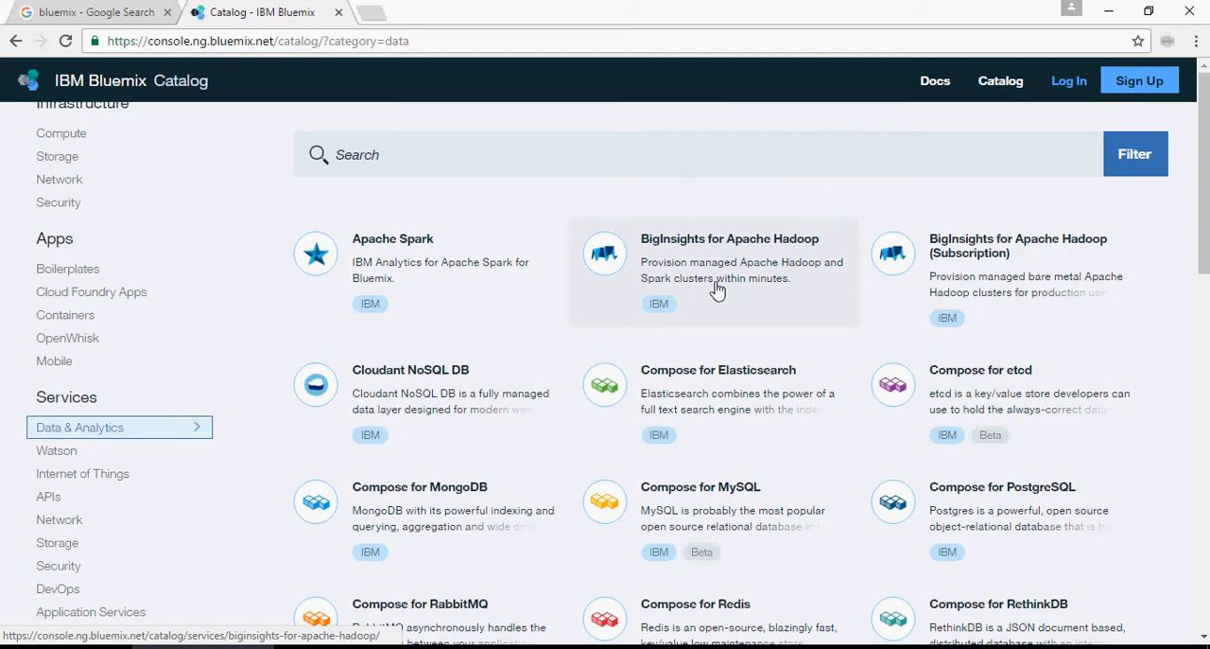
mouse_move(647, 357)
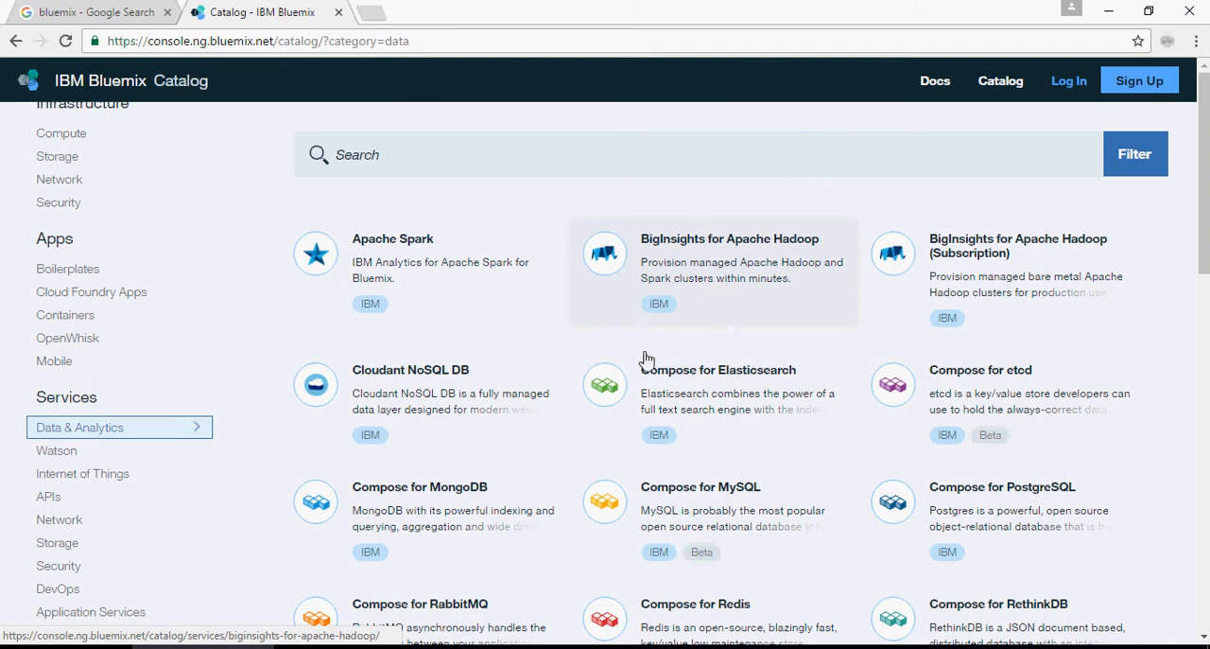
mouse_move(523, 412)
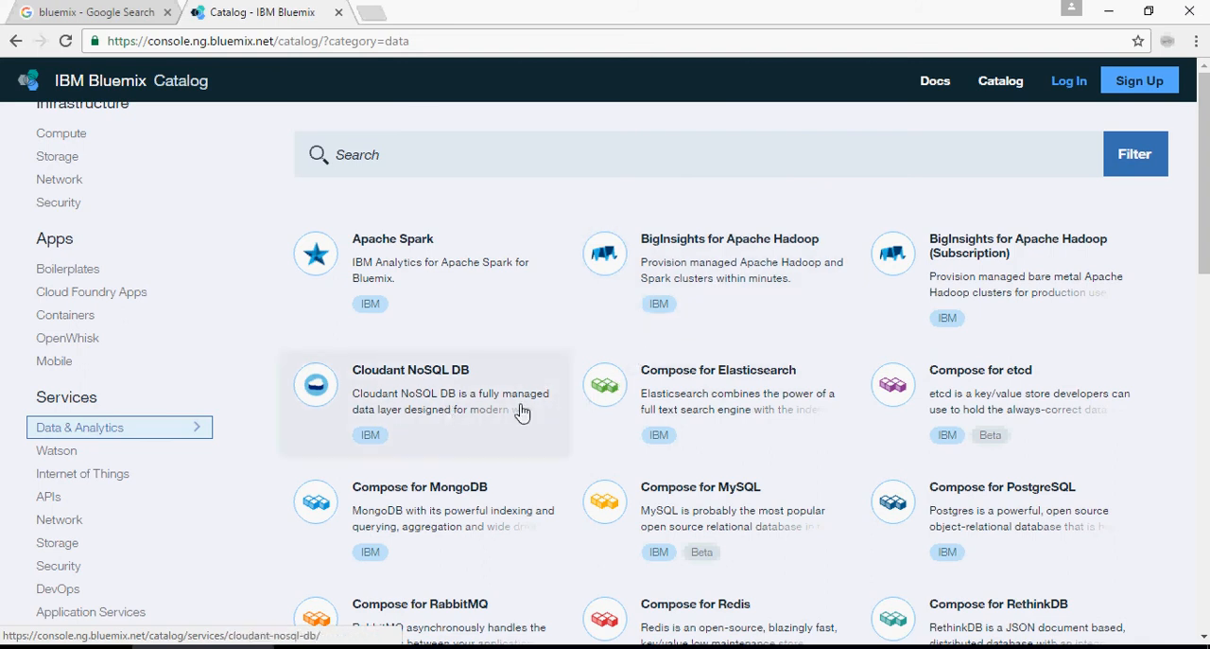
scroll("down", 3)
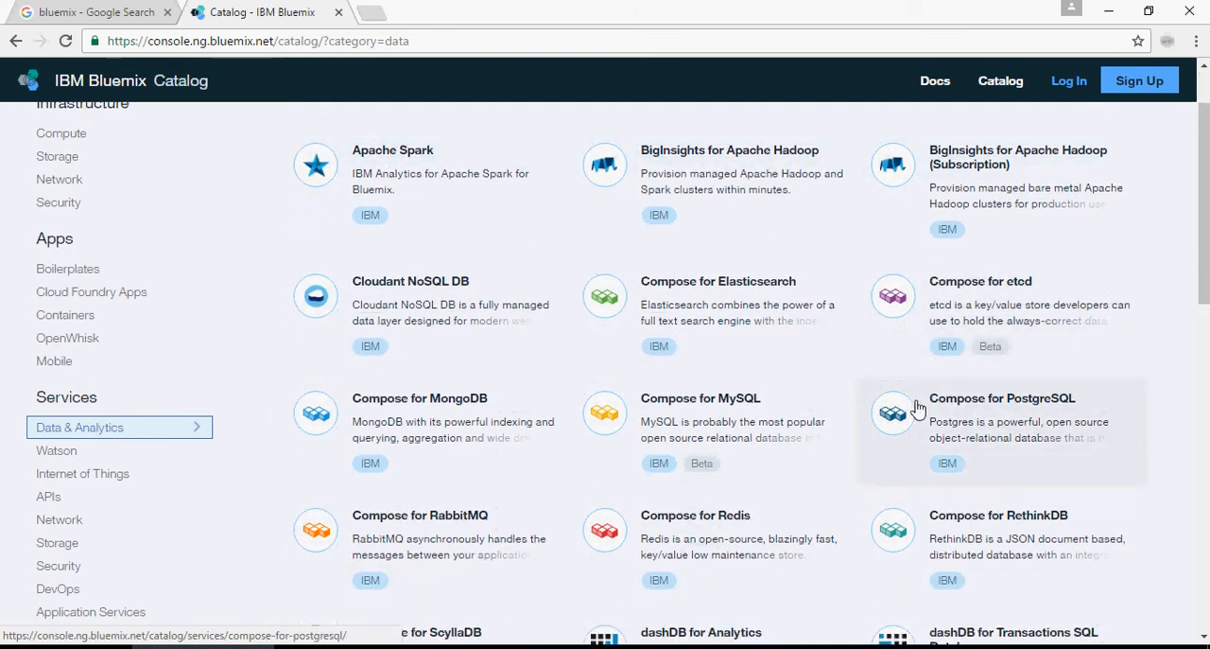
mouse_move(460, 416)
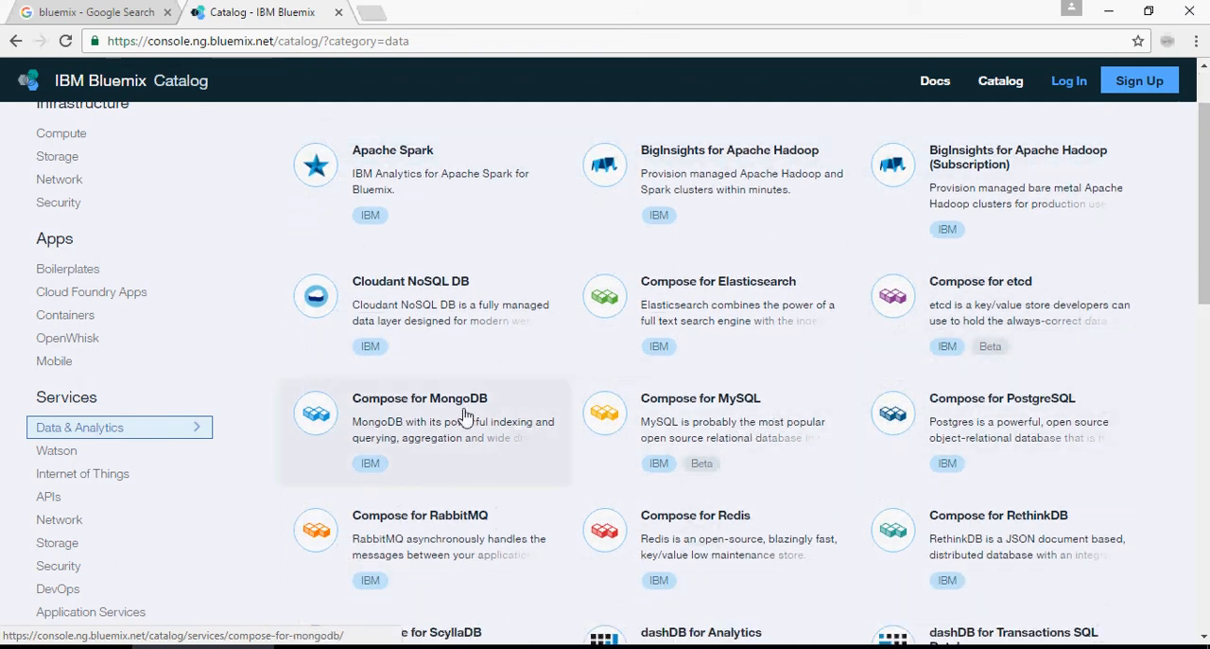
scroll("down", 3)
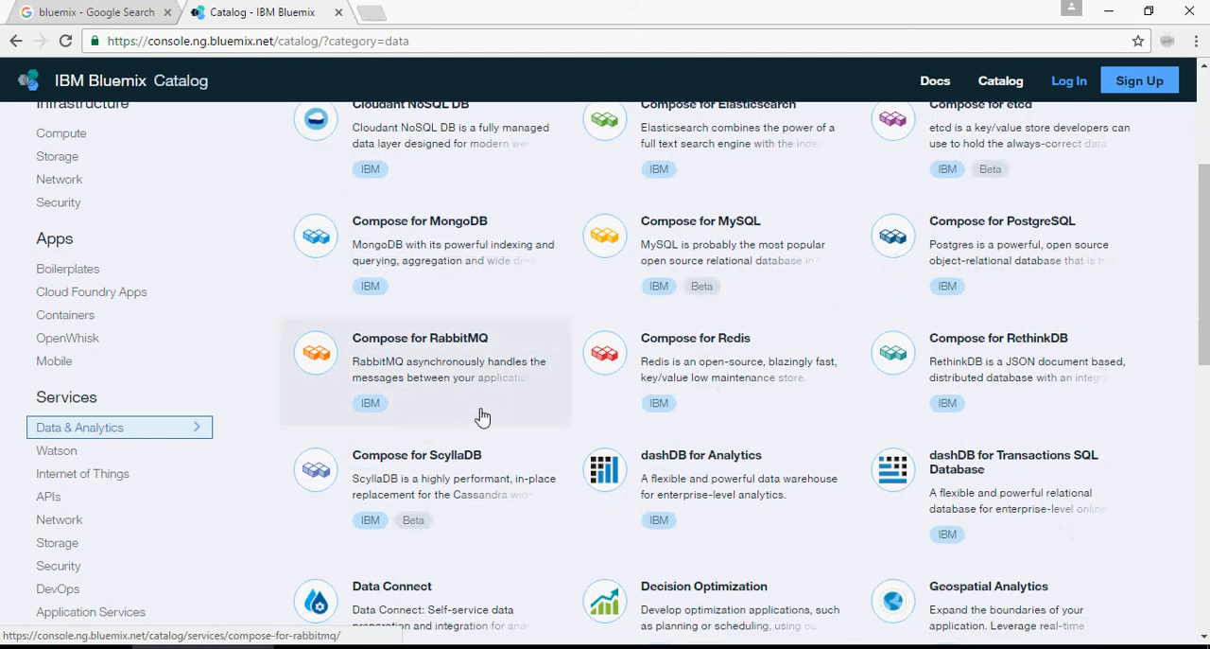
scroll("down", 3)
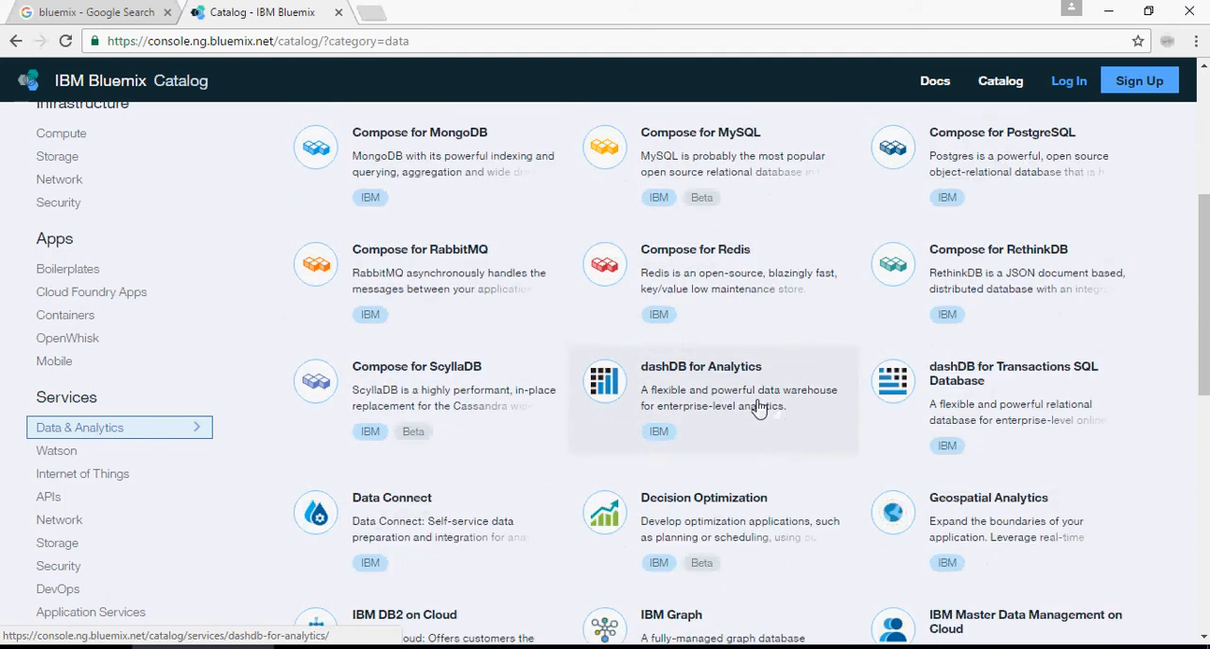
mouse_move(777, 401)
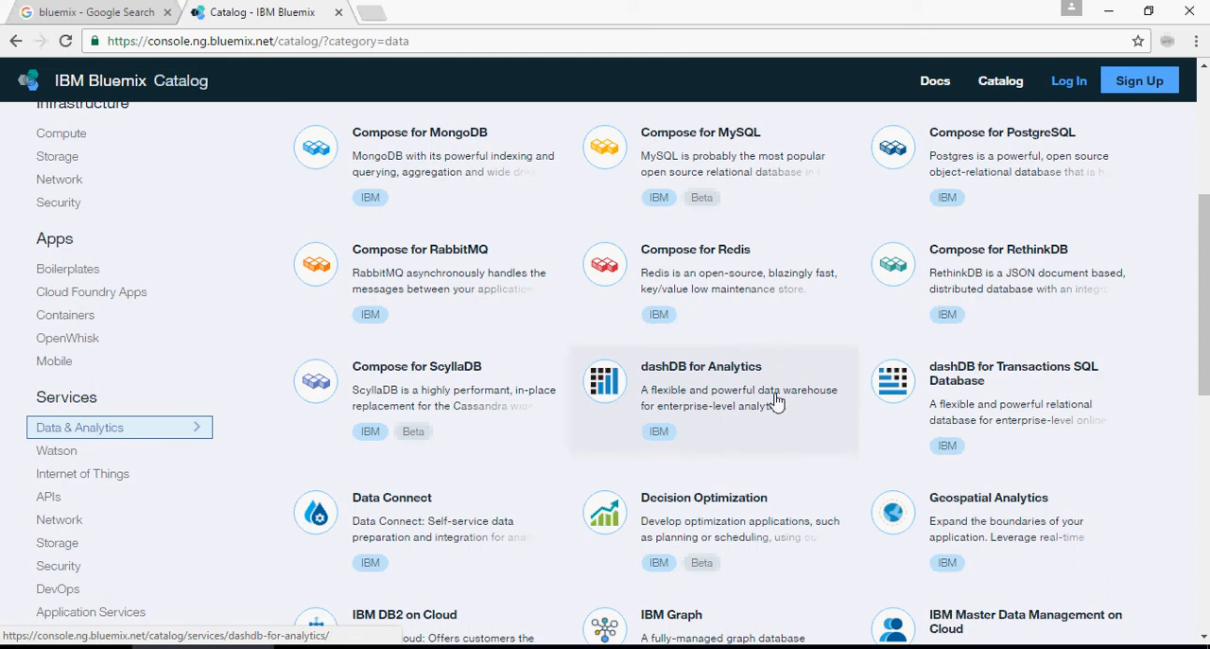
scroll("down", 3)
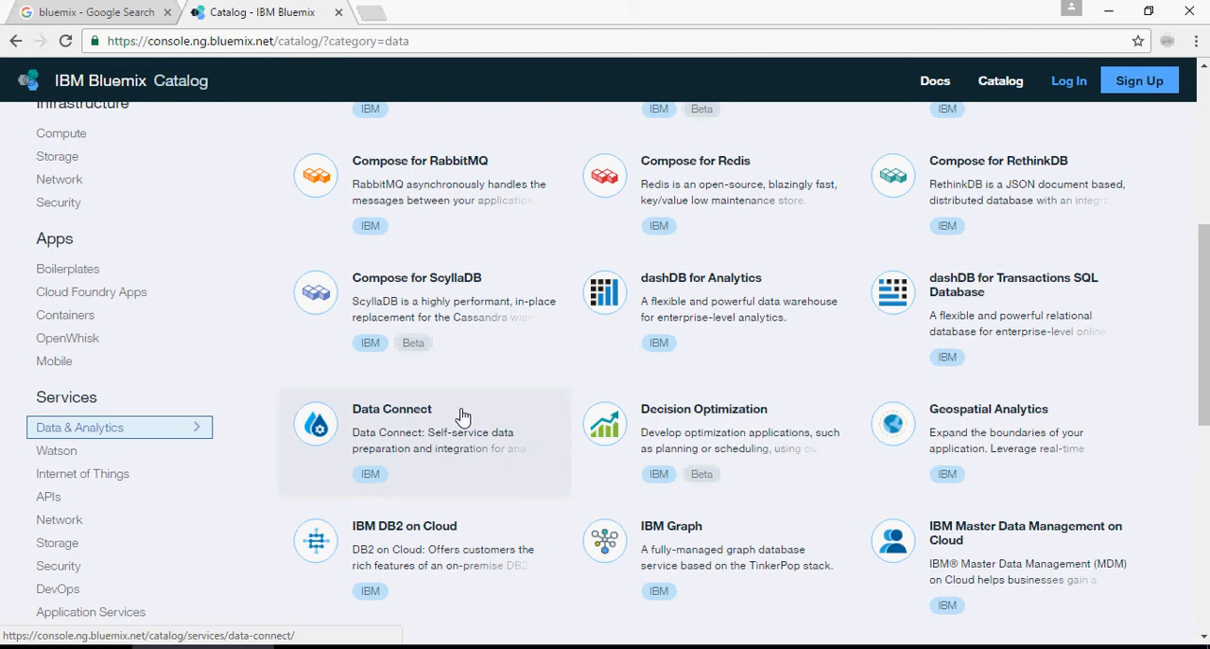
scroll("down", 3)
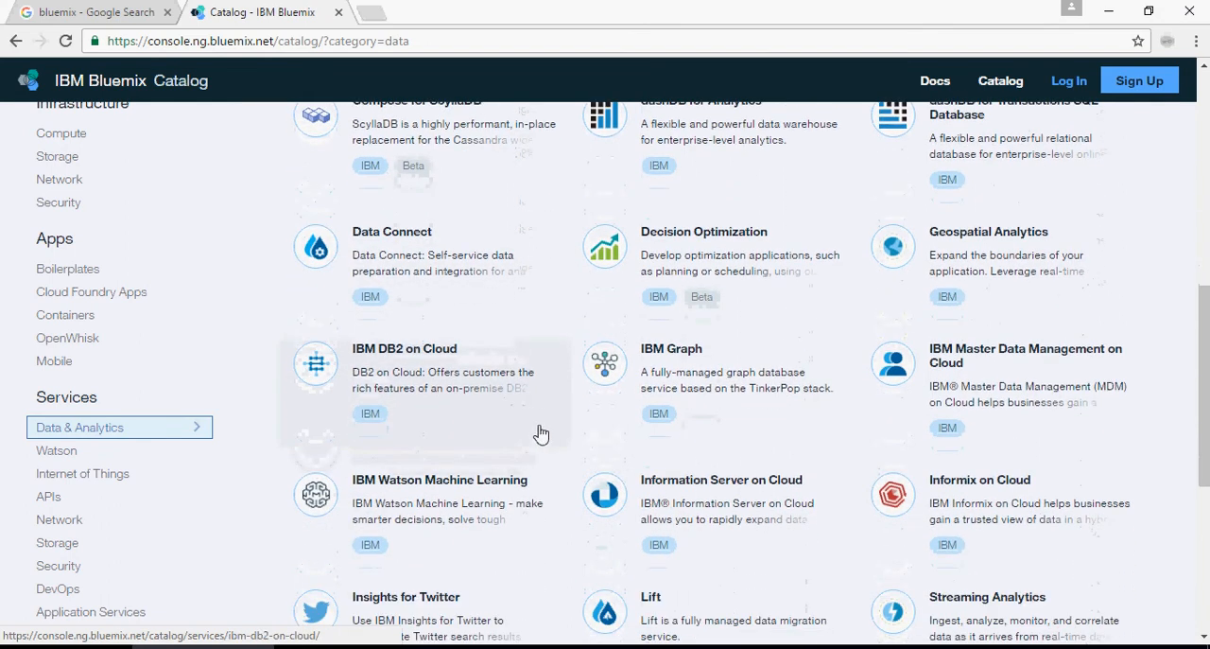
mouse_move(488, 415)
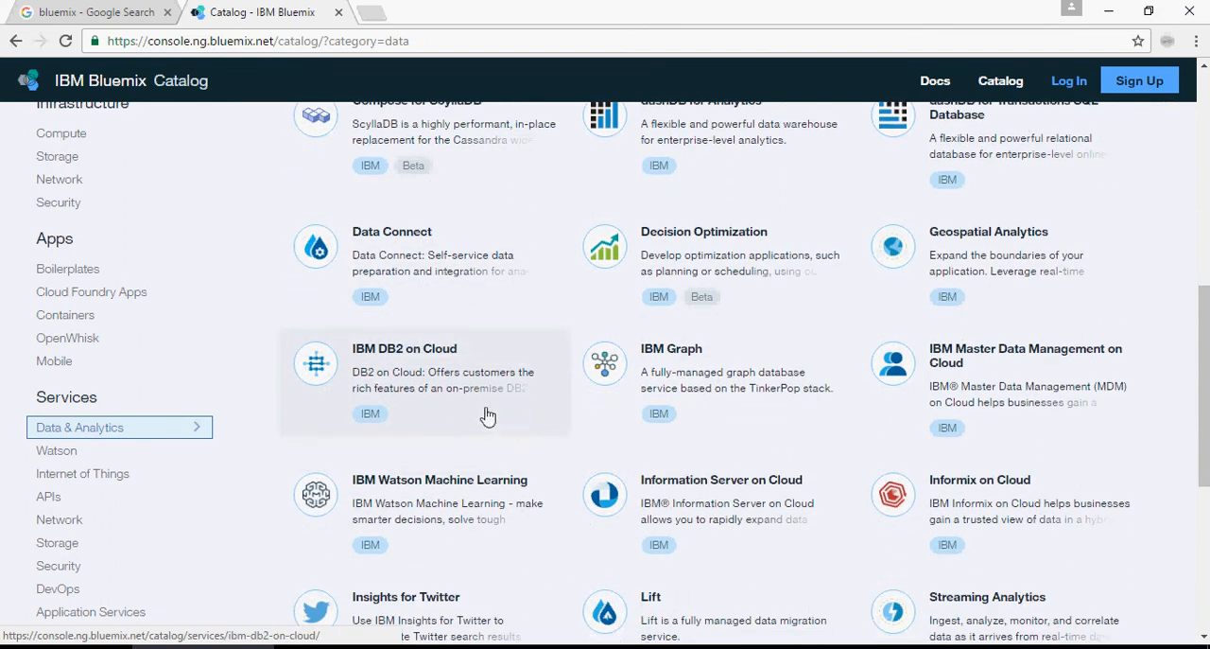
scroll("down", 3)
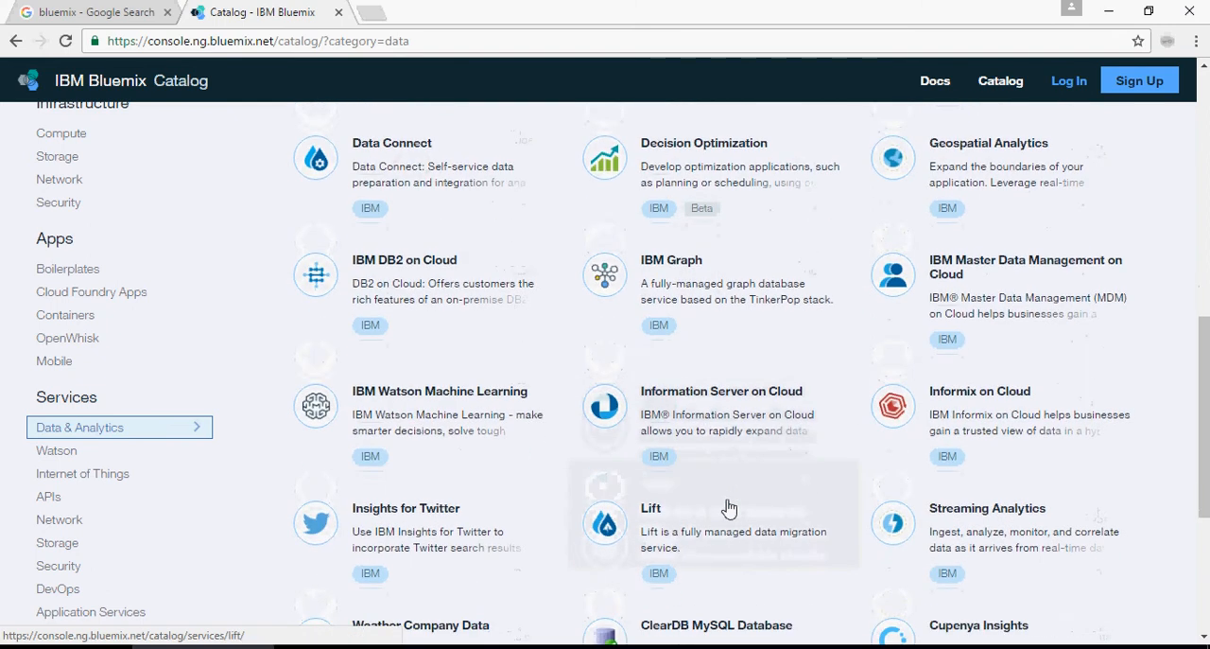
scroll("down", 3)
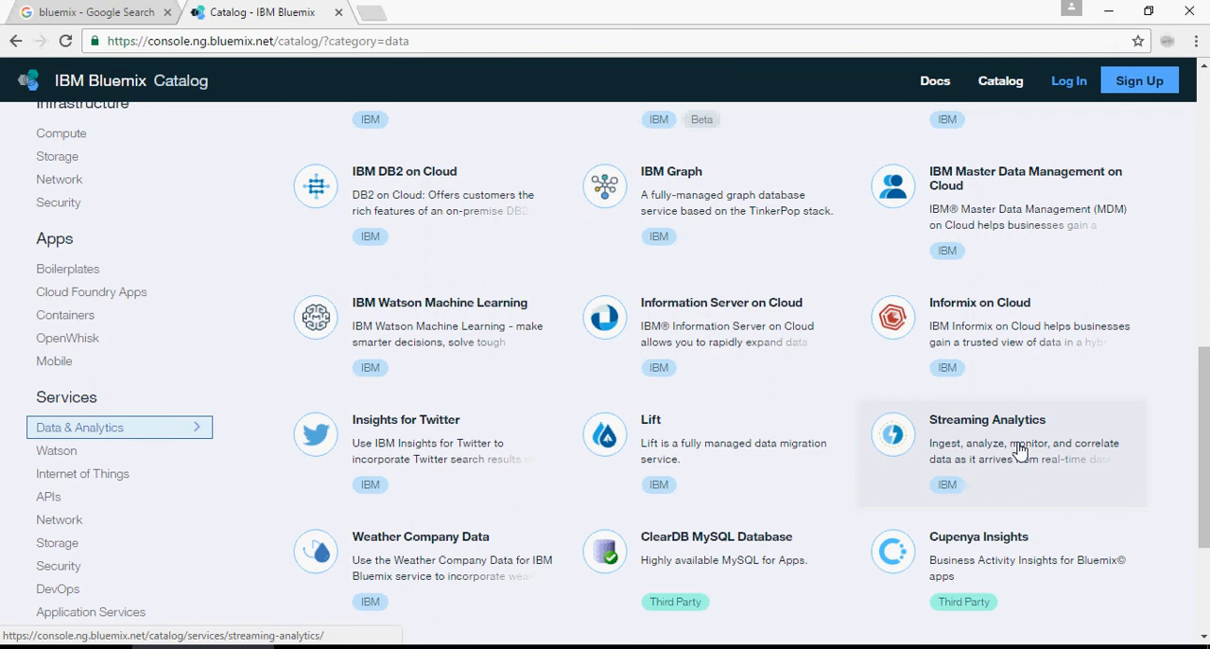
scroll("down", 3)
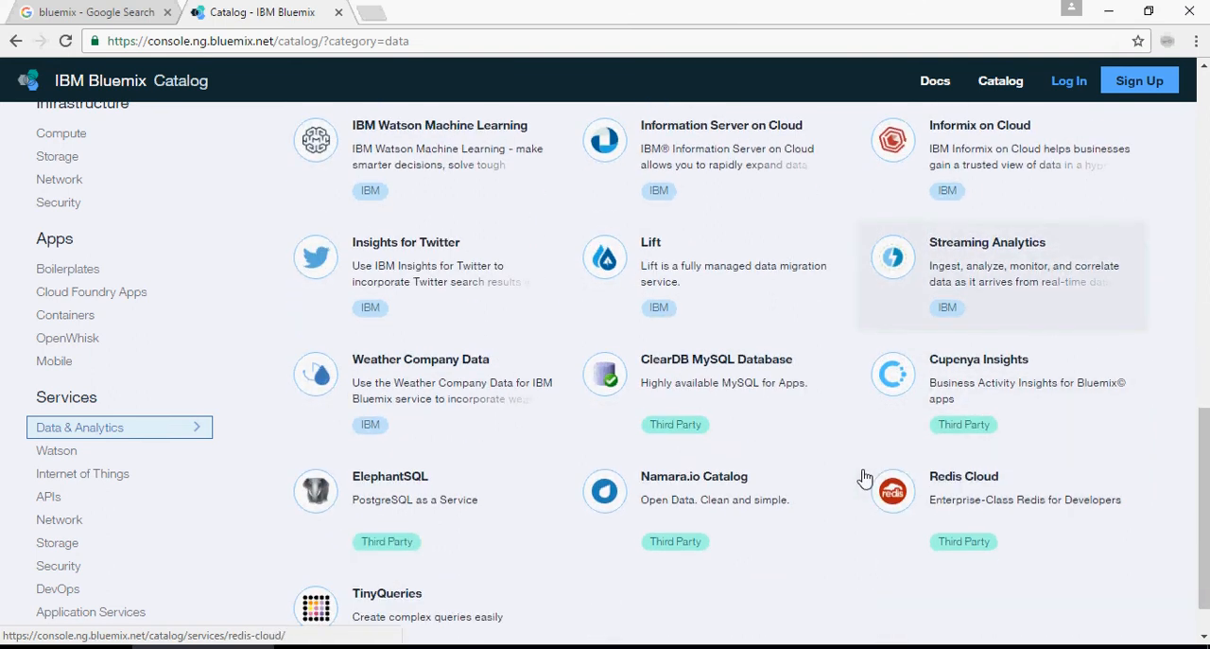
mouse_move(865, 478)
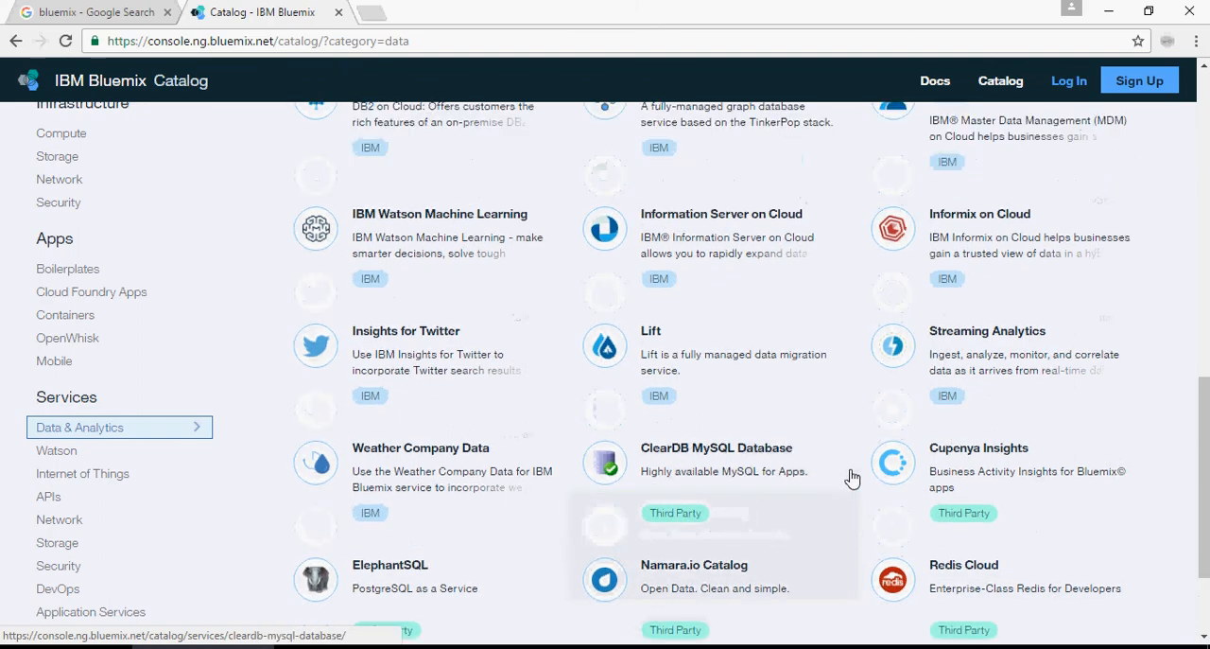
scroll("down", 3)
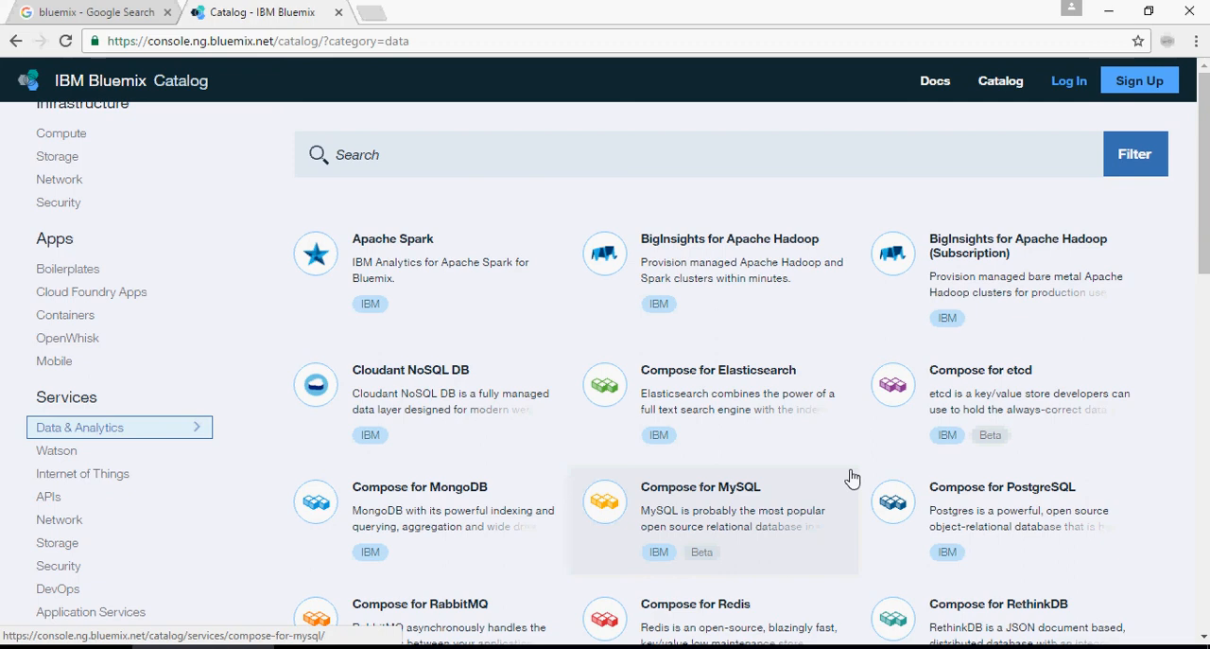
scroll("down", 3)
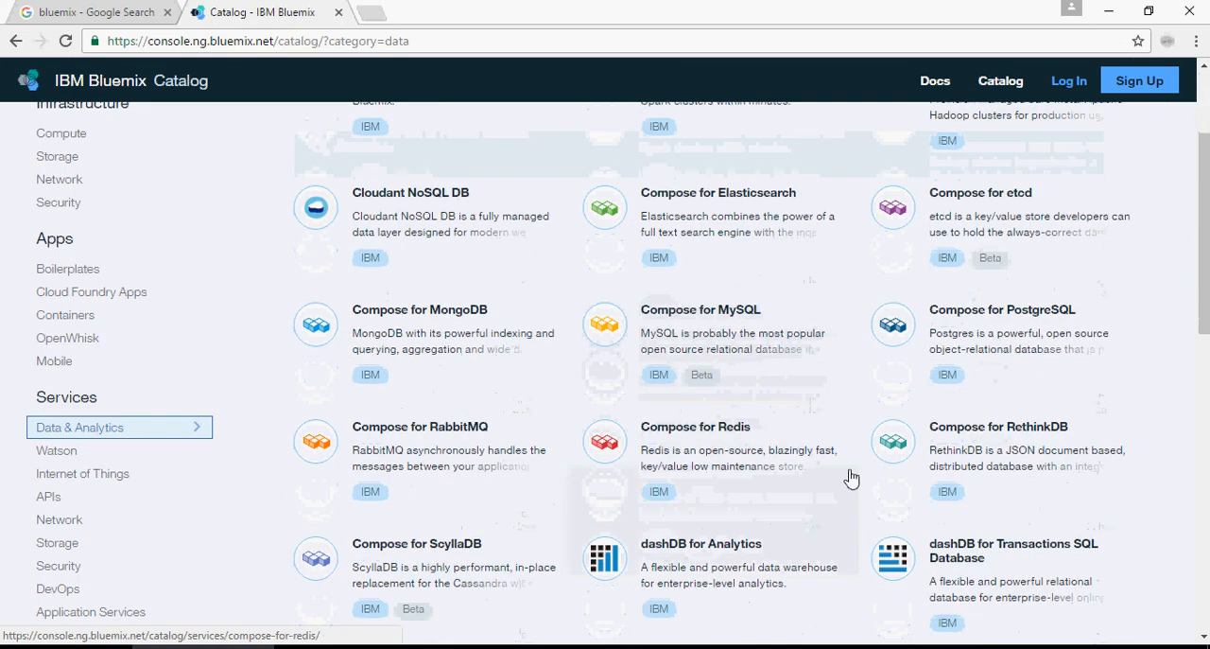
scroll("down", 3)
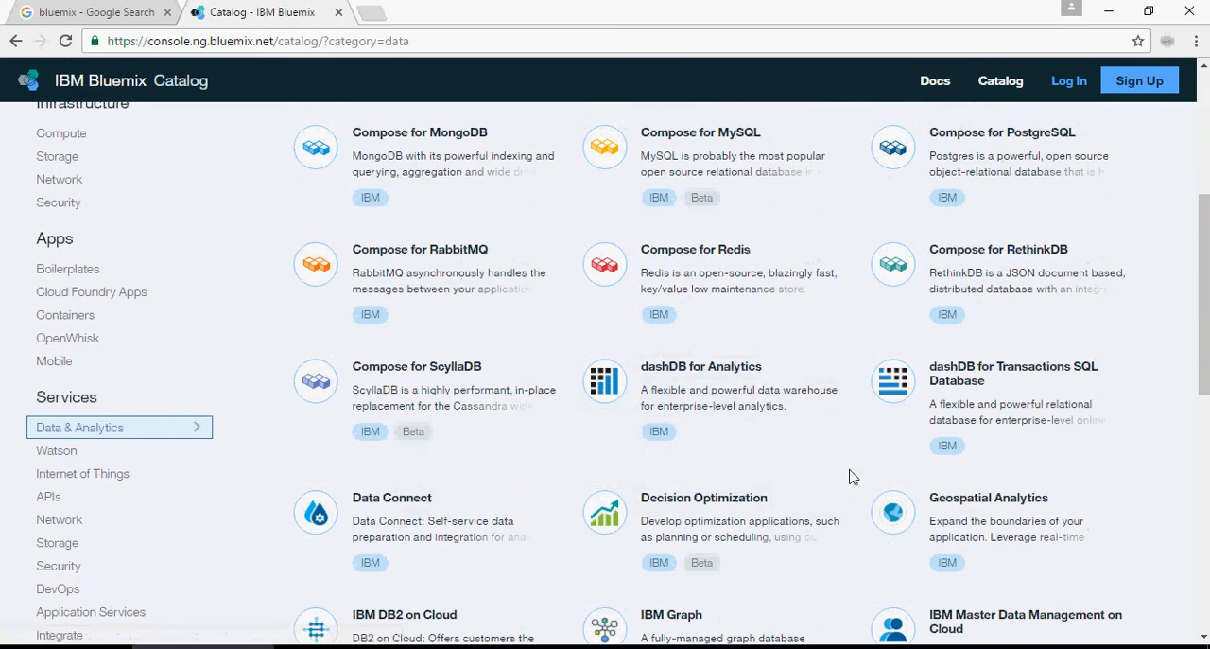